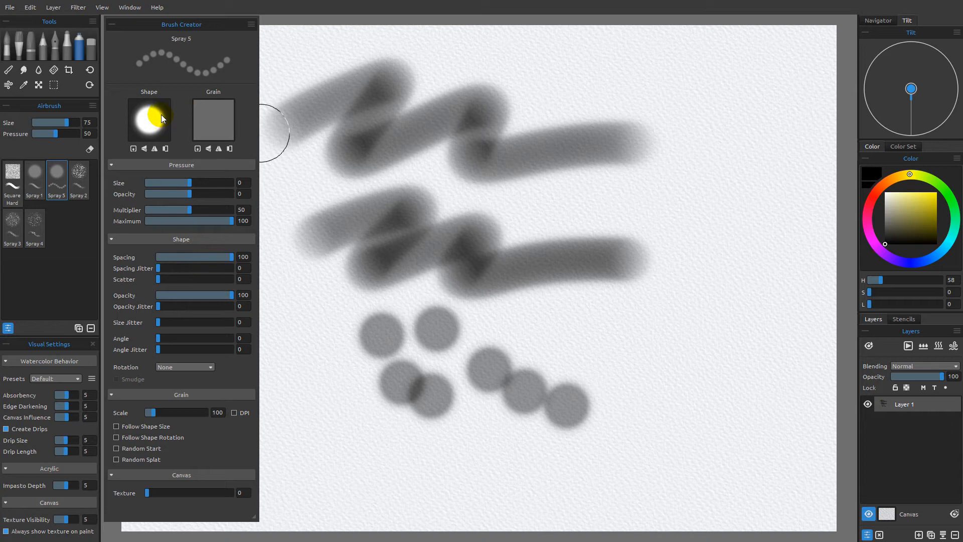
mouse_move(131, 109)
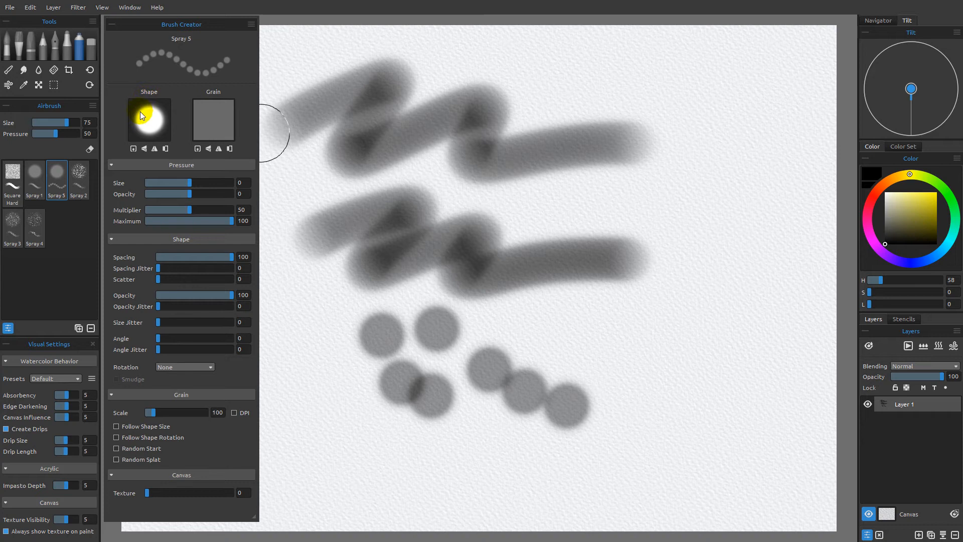
mouse_move(152, 122)
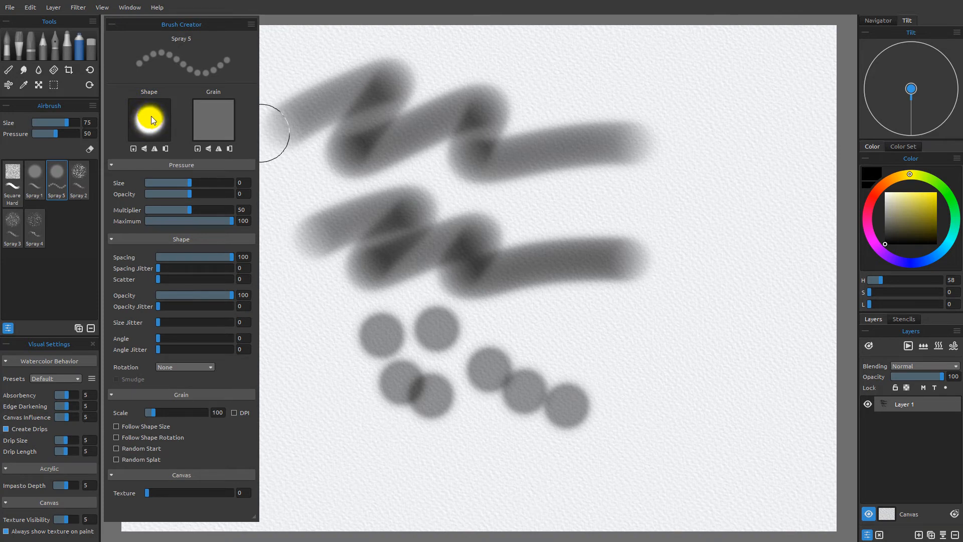
mouse_move(270, 206)
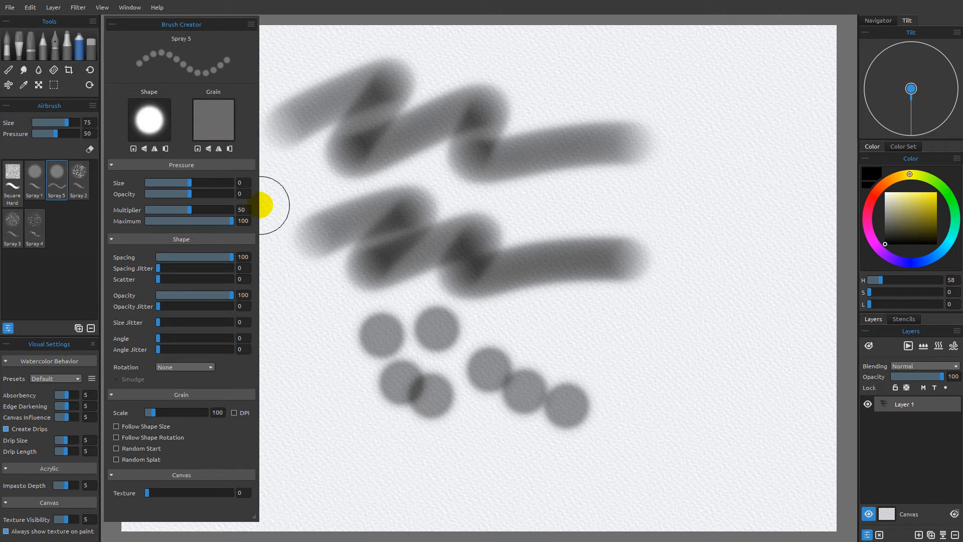
mouse_move(533, 308)
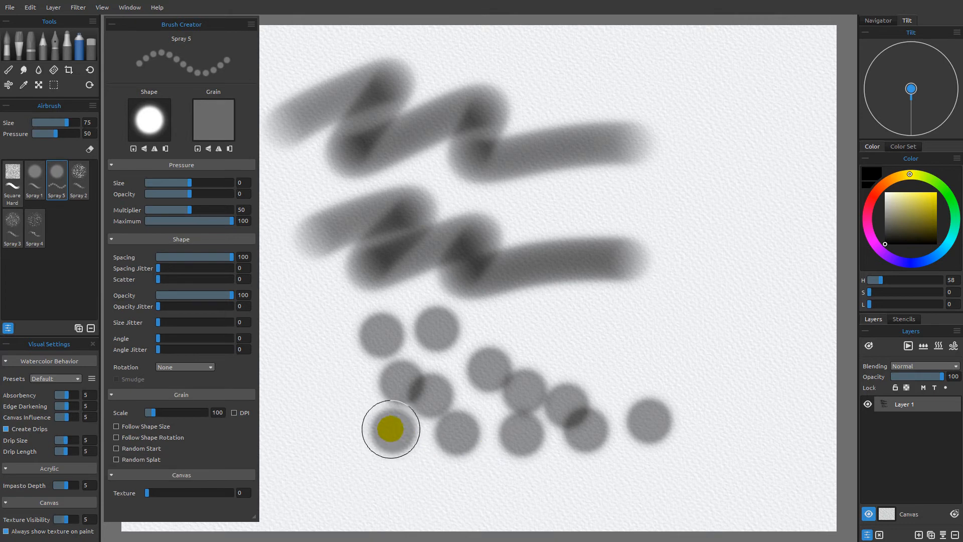
mouse_move(716, 393)
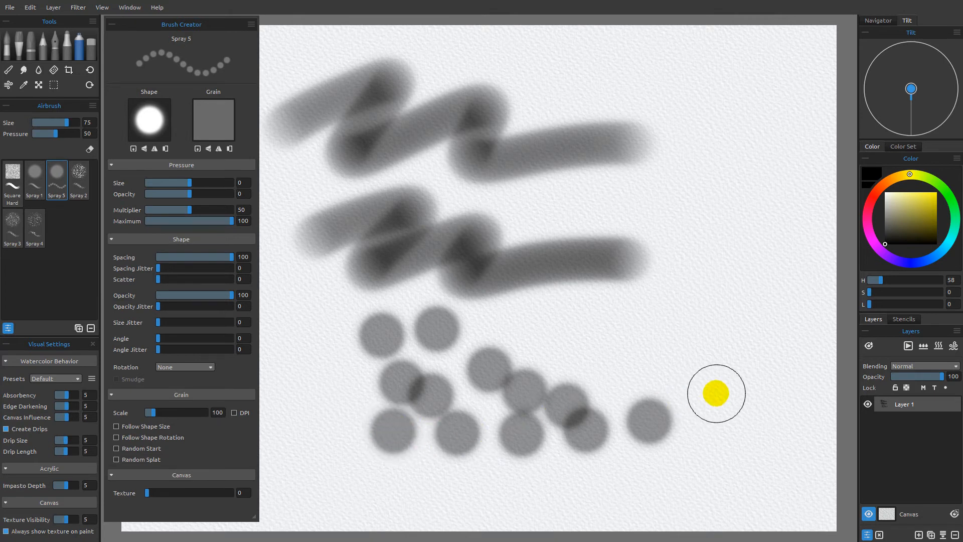
mouse_move(391, 440)
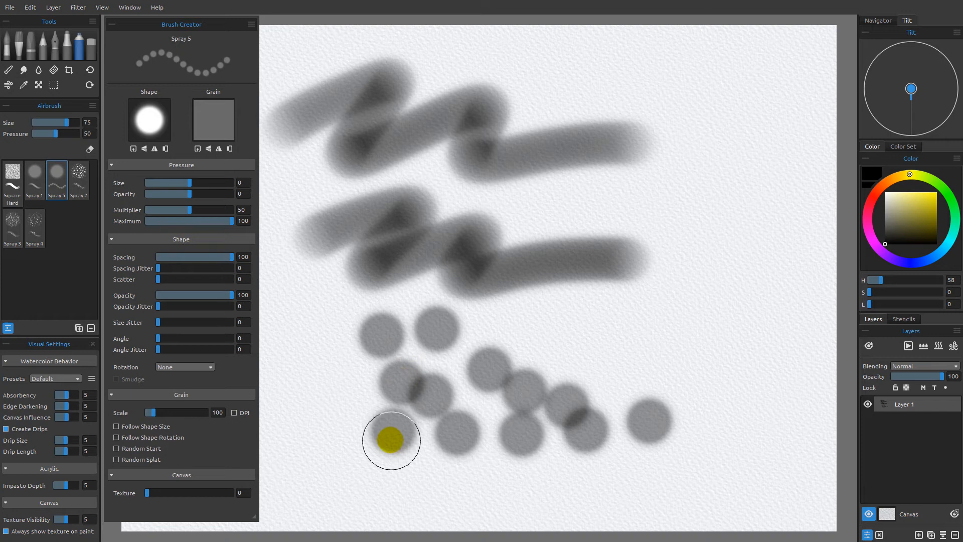
Step: Stamp another soft gray Spray 5 test dab at the lower left of the canvas
left_click(214, 120)
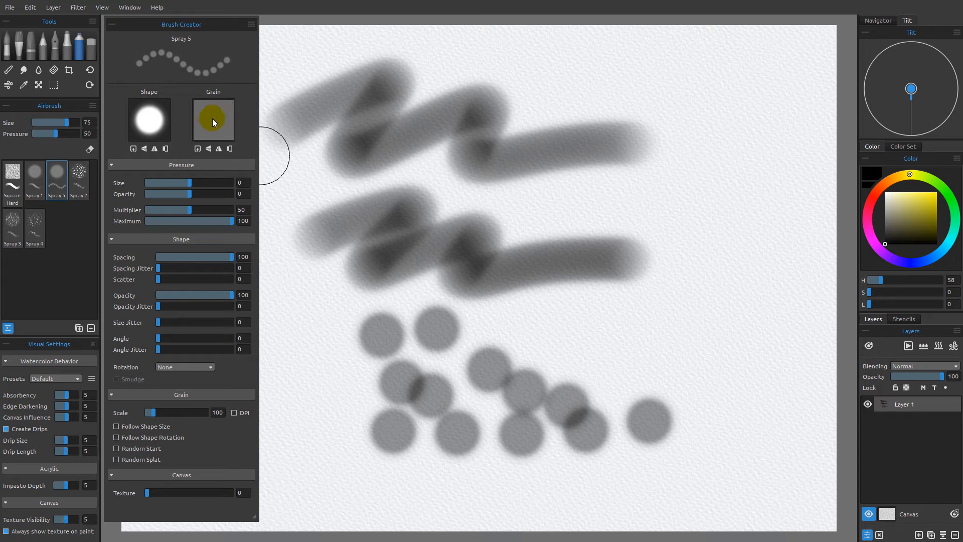
Step: Load grain plain 255.png as the Spray 5 grain image
left_click(197, 148)
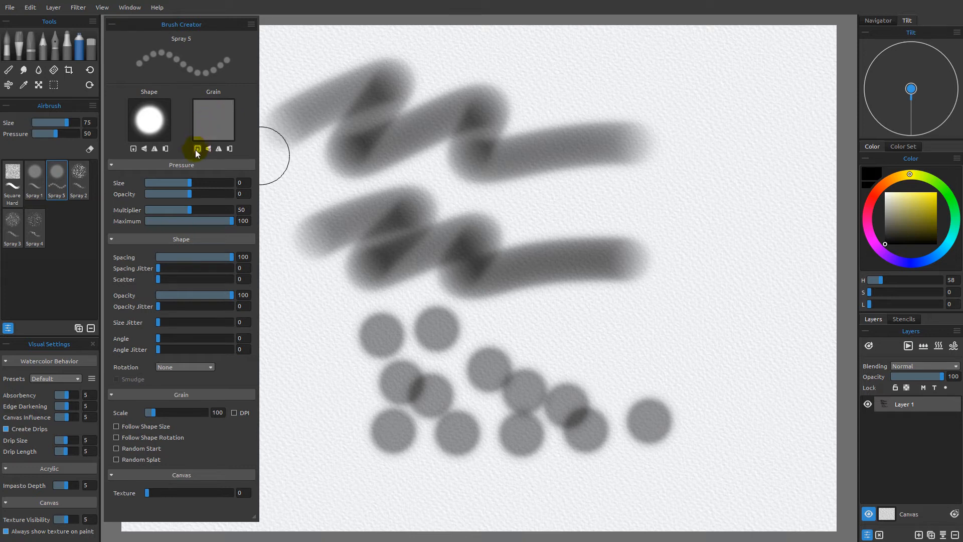
left_click(198, 149)
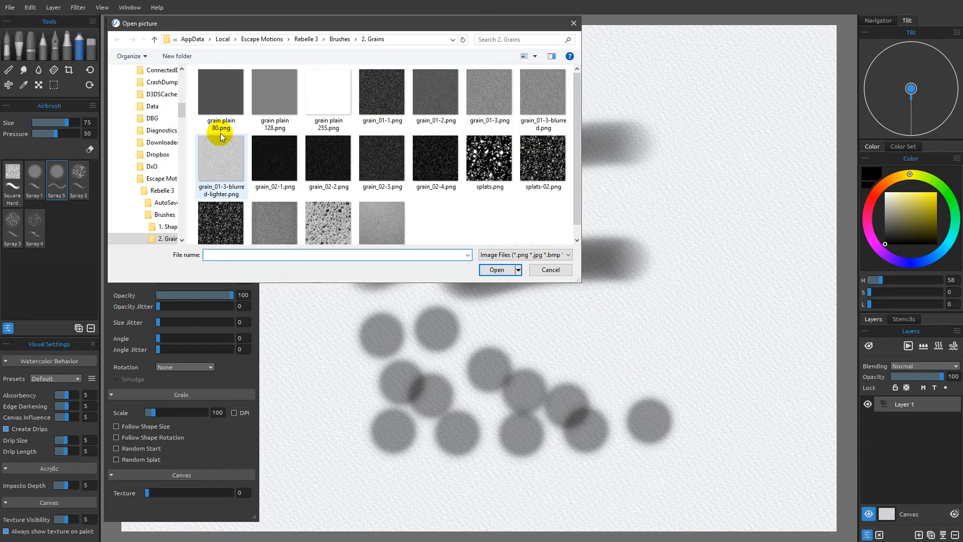
mouse_move(326, 96)
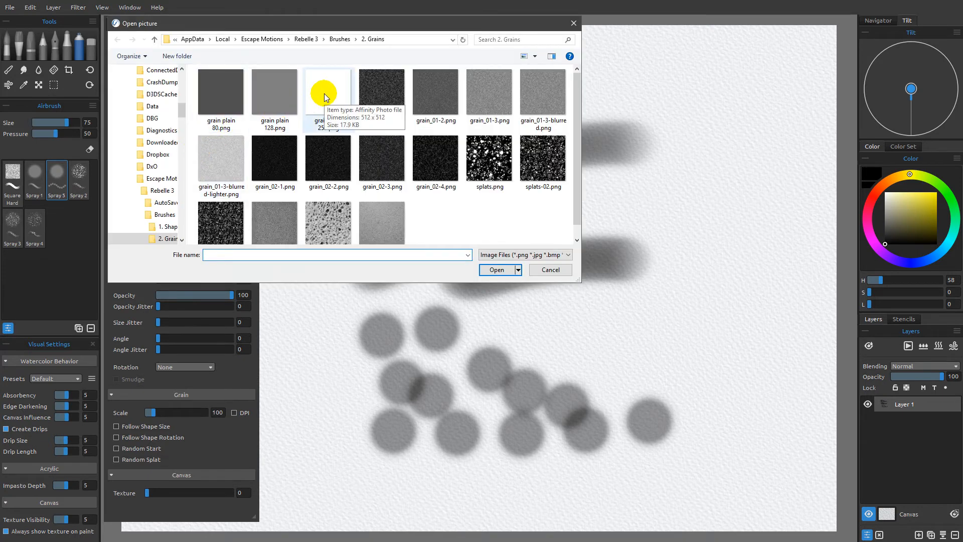
left_click(328, 92)
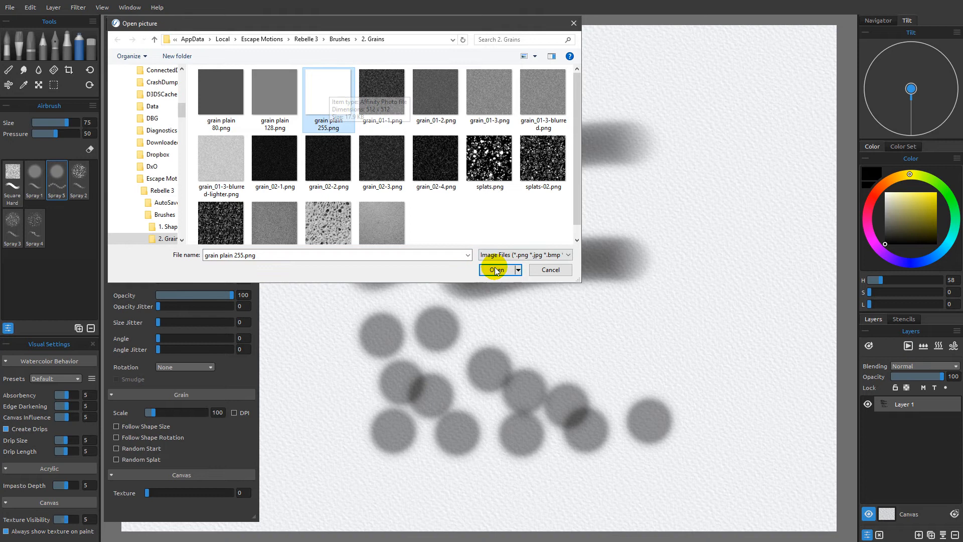
left_click(496, 269)
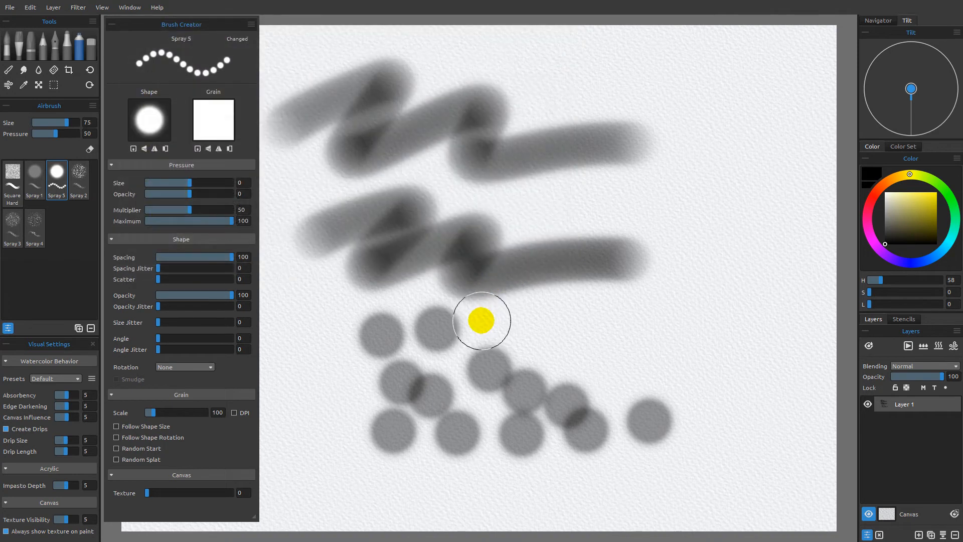
mouse_move(345, 385)
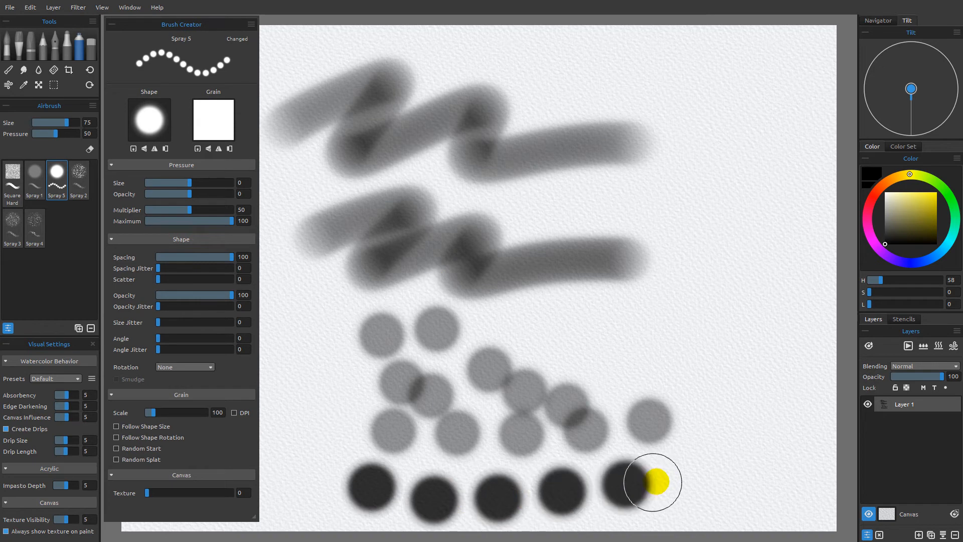
mouse_move(397, 488)
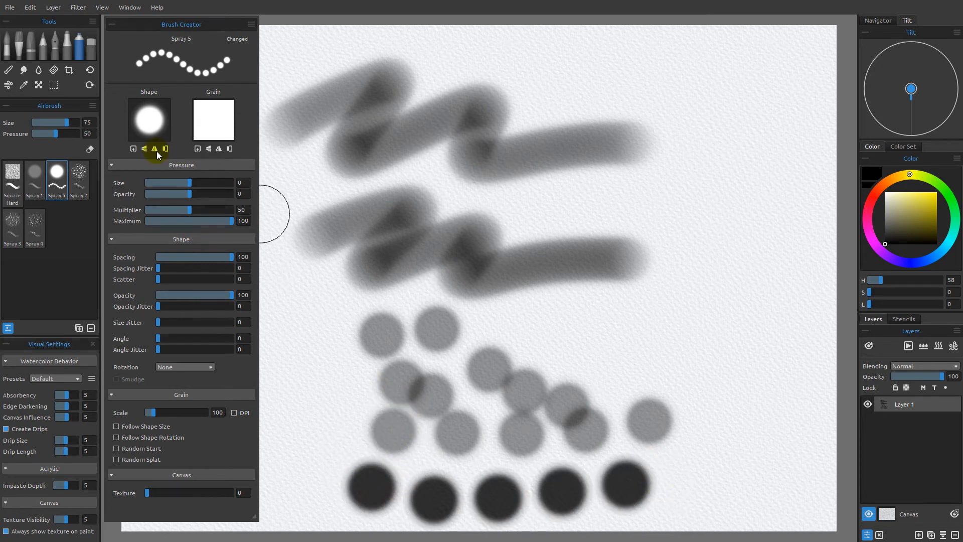
Step: Load grain plain 80.png as the Spray 5 grain image
left_click(213, 119)
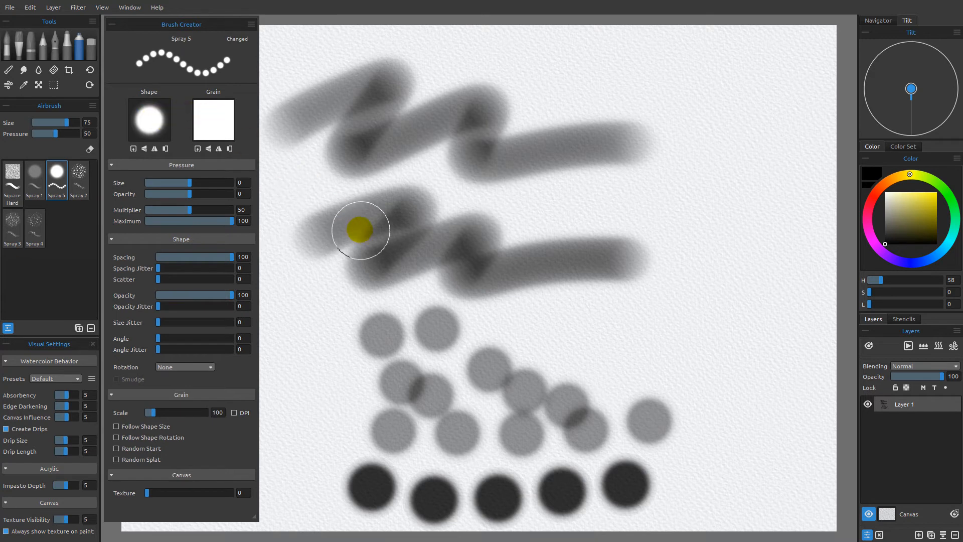
mouse_move(305, 180)
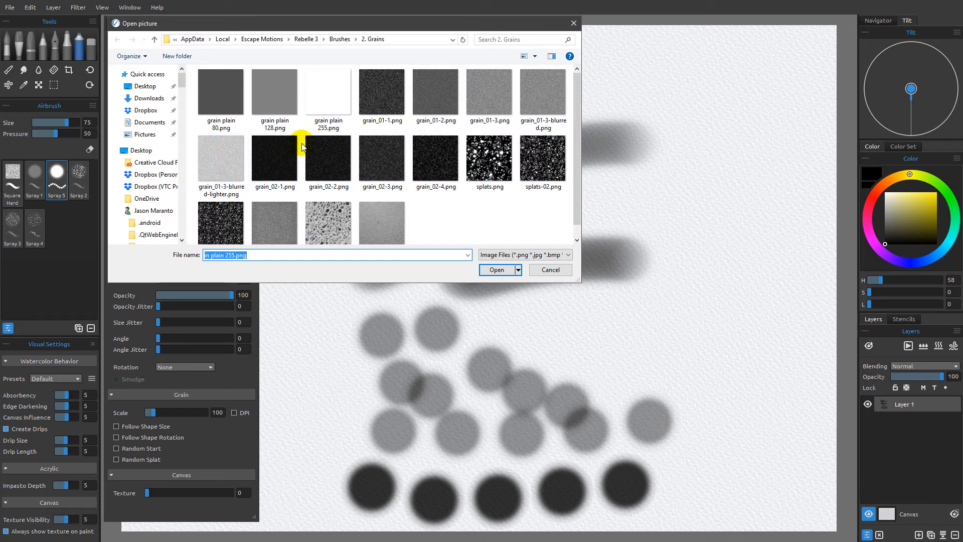
left_click(220, 92)
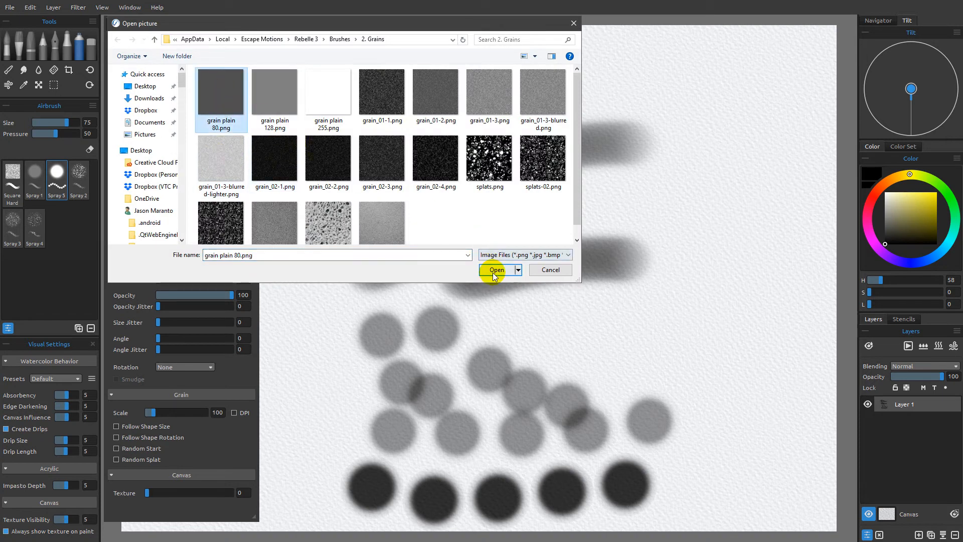
left_click(496, 269)
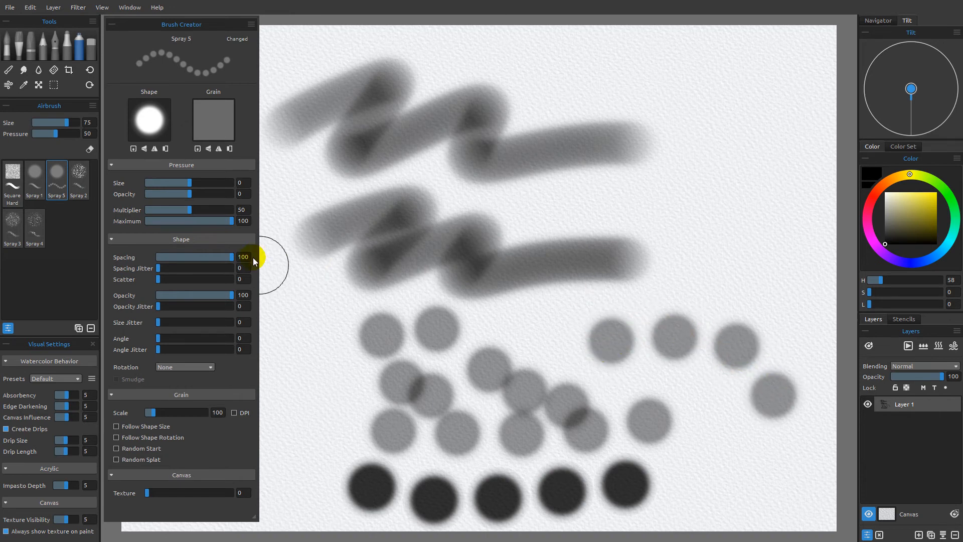
mouse_move(183, 129)
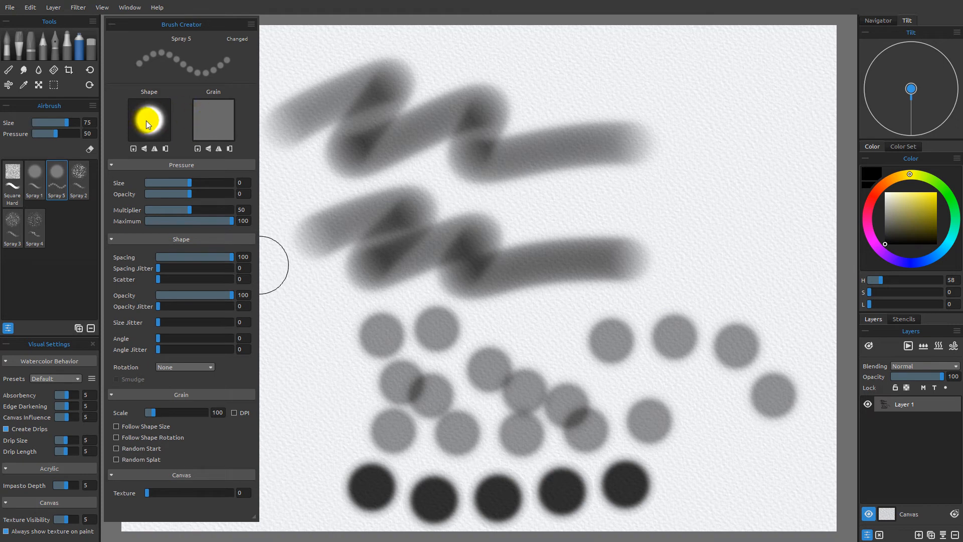
Step: Load splats.png as the Spray 5 grain image
left_click(213, 119)
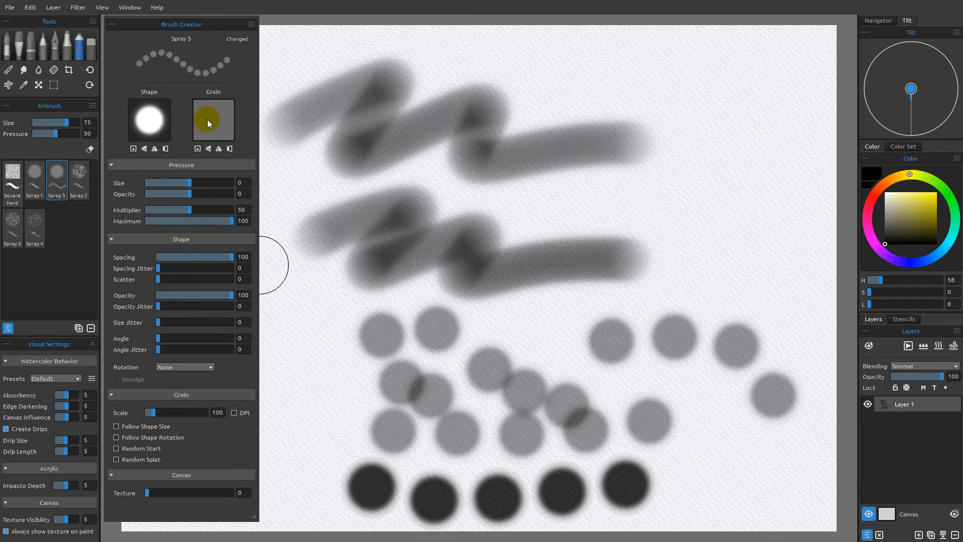
left_click(196, 147)
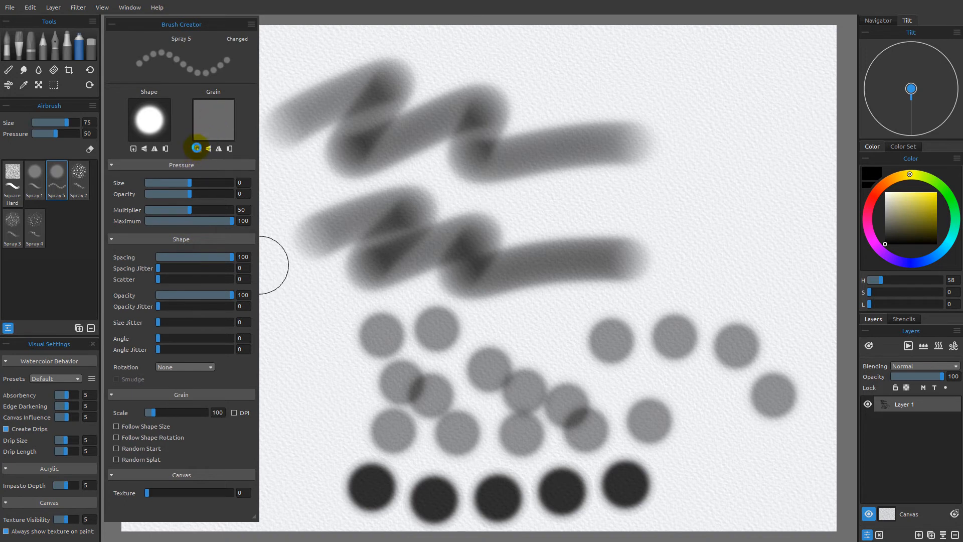
left_click(196, 148)
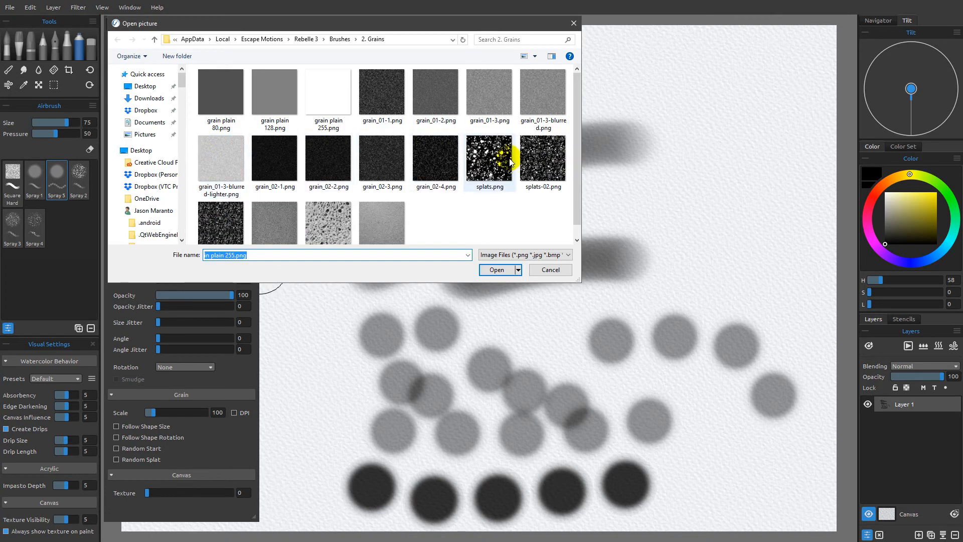
left_click(488, 157)
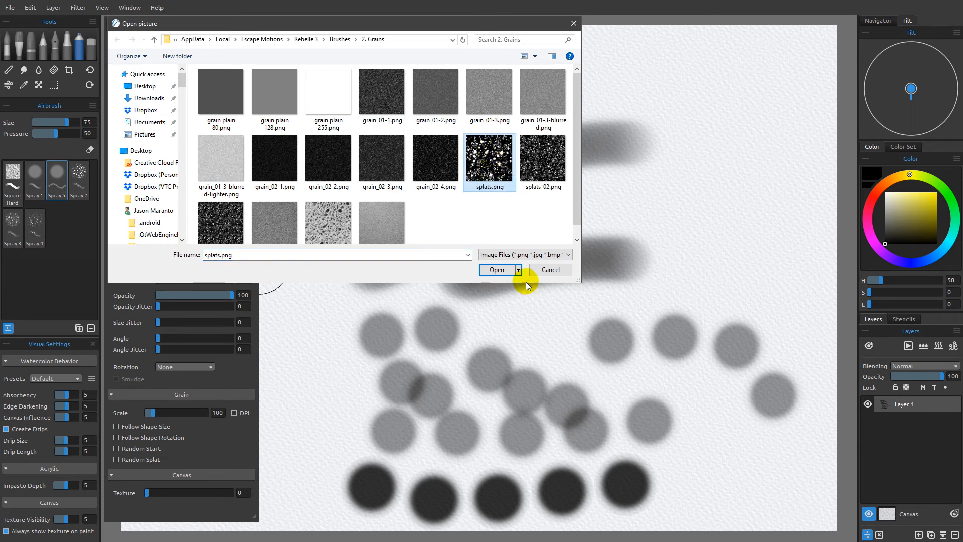
left_click(496, 270)
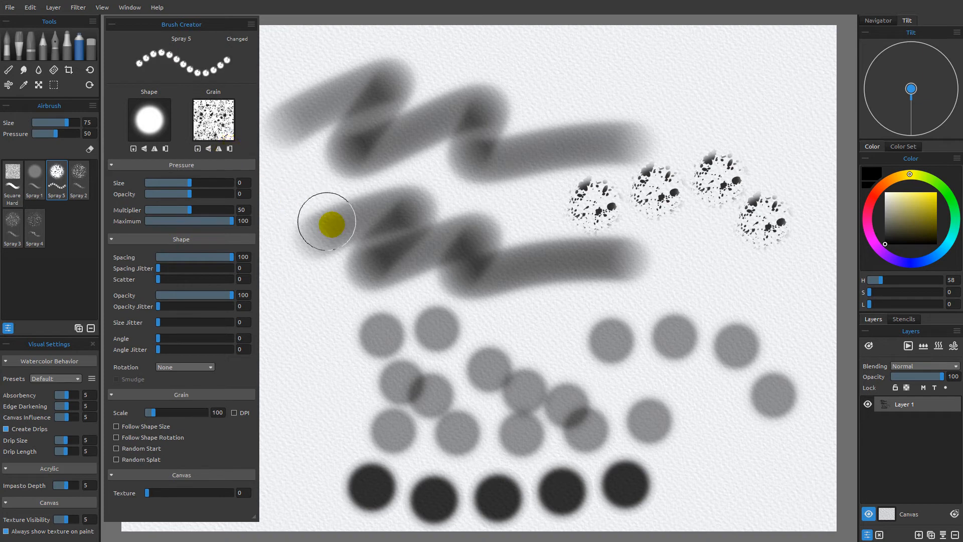
mouse_move(200, 74)
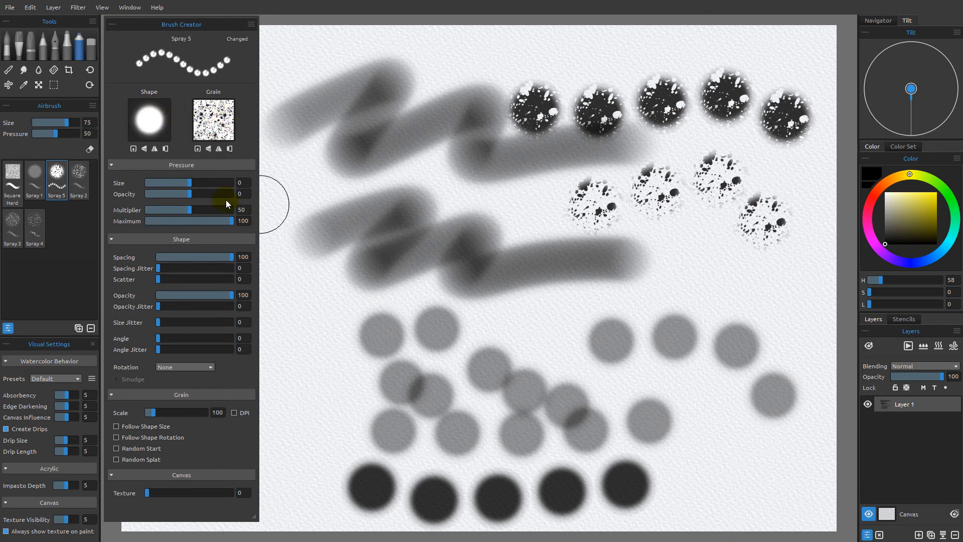
mouse_move(160, 98)
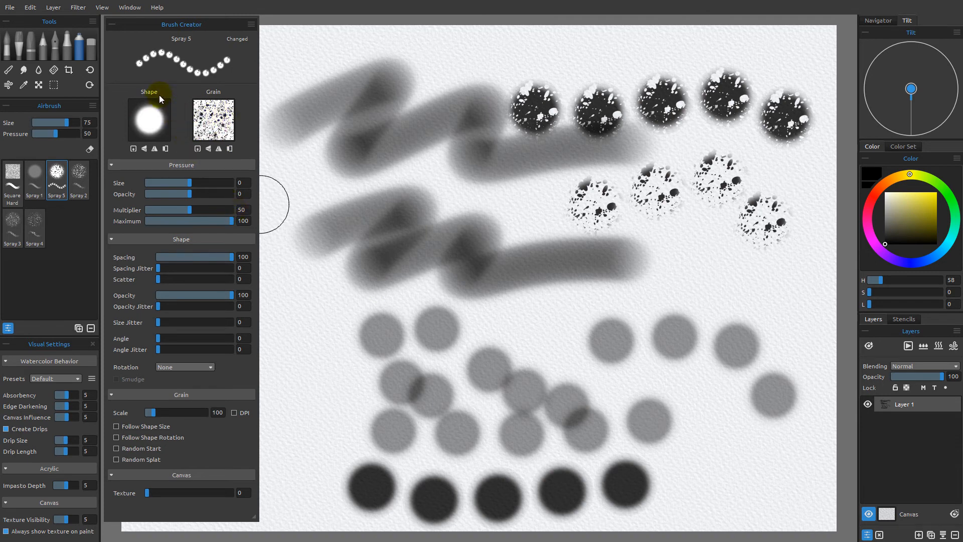
mouse_move(191, 89)
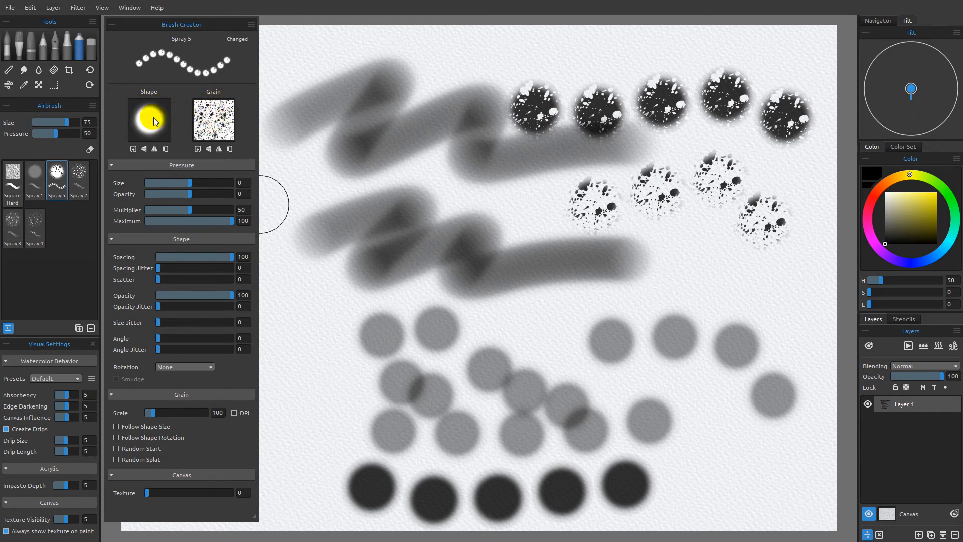
Step: Load shape star.png as the spray brush's tip shape
left_click(133, 149)
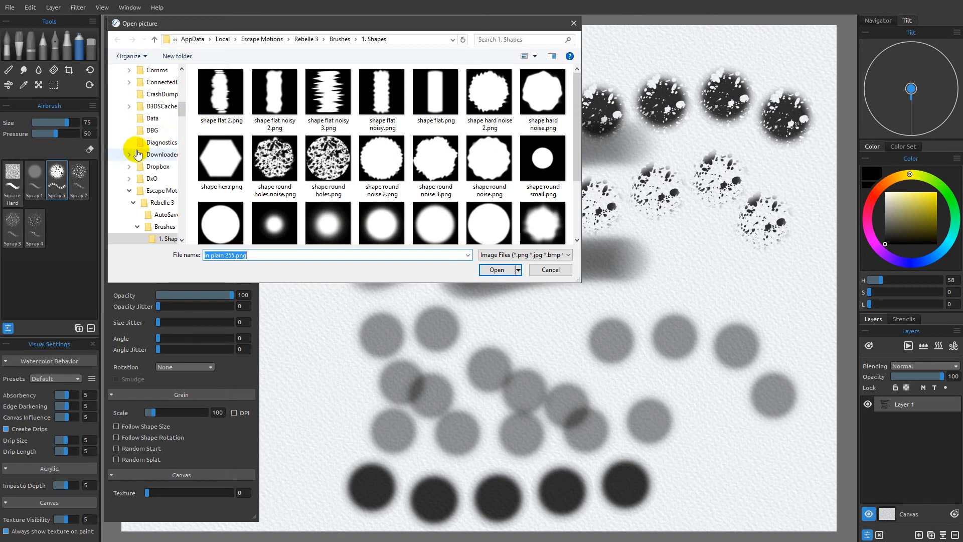
scroll("down", 3)
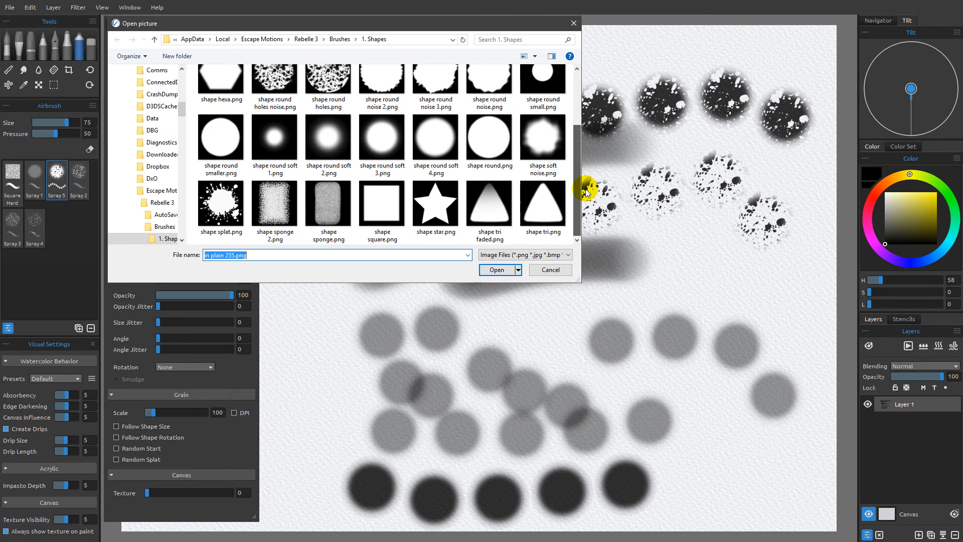
left_click(495, 270)
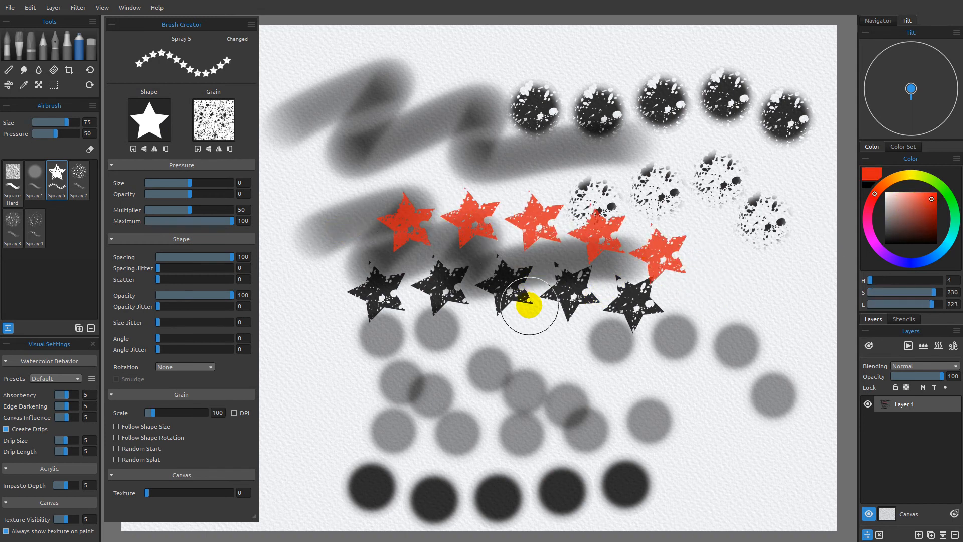
mouse_move(395, 258)
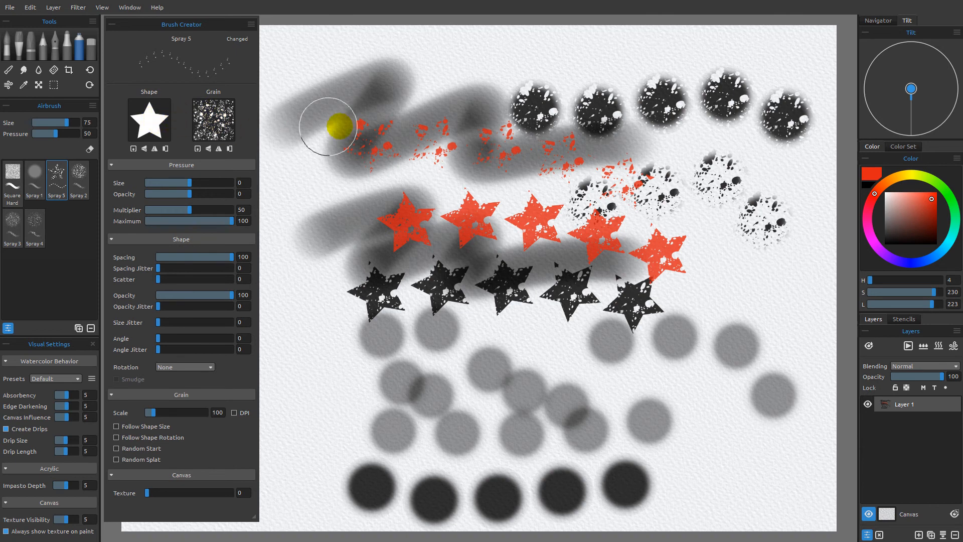
mouse_move(427, 193)
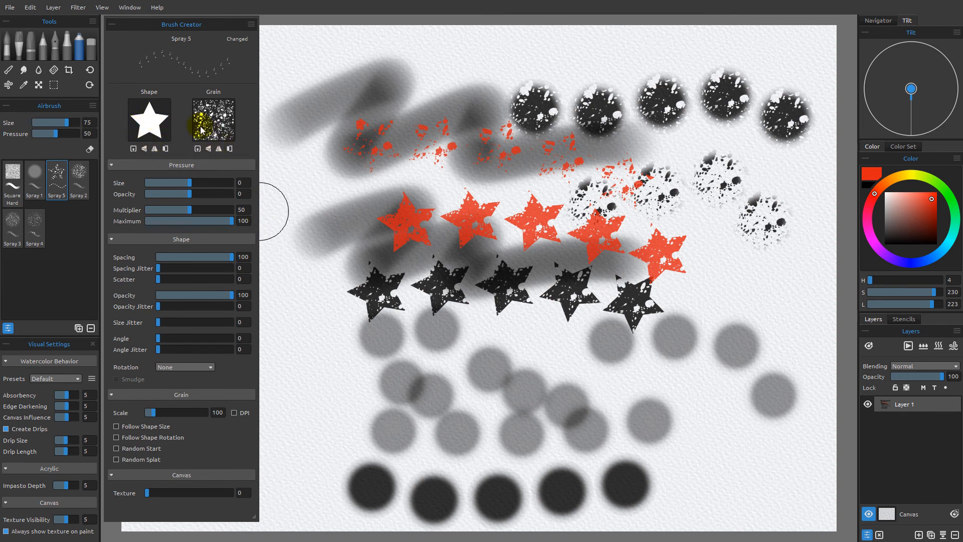
Step: Load a fine speckled texture into the Spray 5 Grain slot
left_click(154, 149)
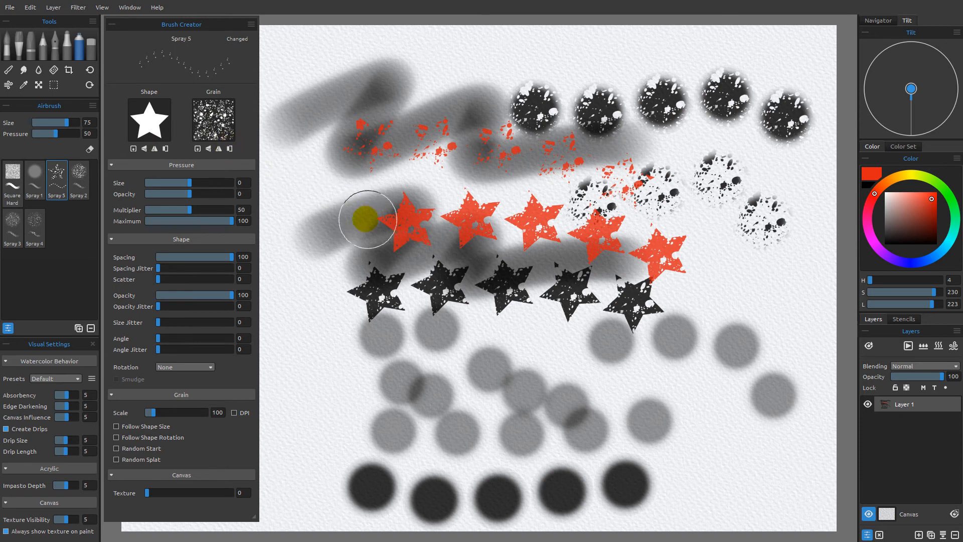
mouse_move(159, 144)
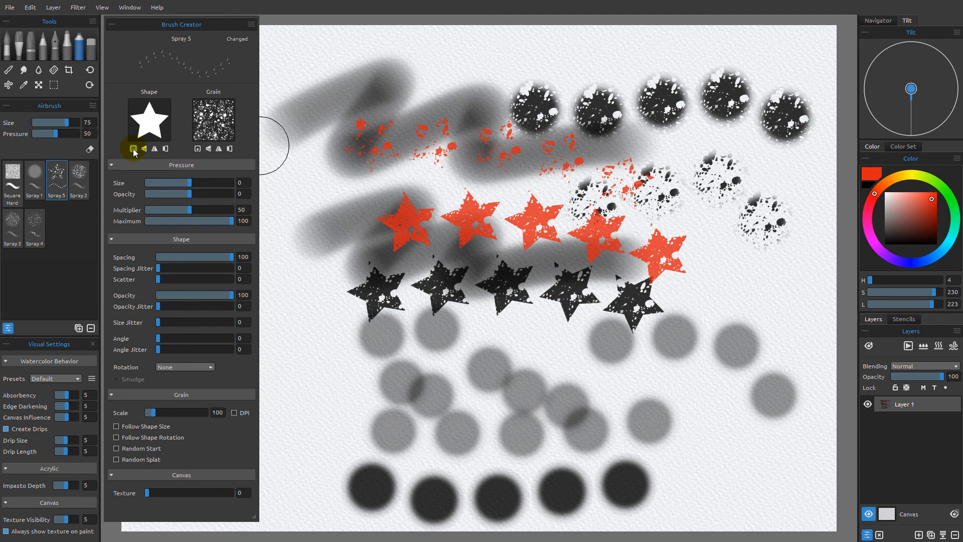
Step: Load shape round.png as the brush Shape and grain plain 255.png as Grain
left_click(132, 149)
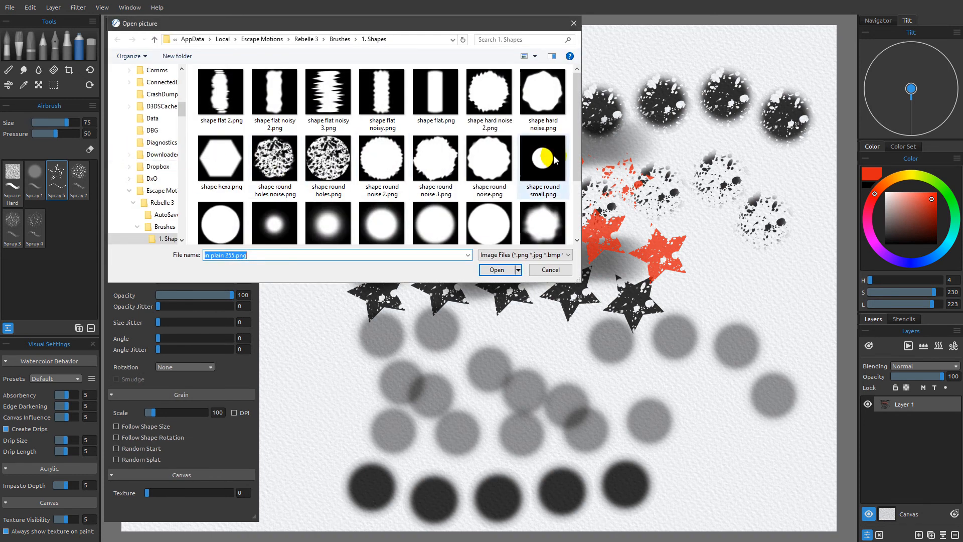
left_click(489, 157)
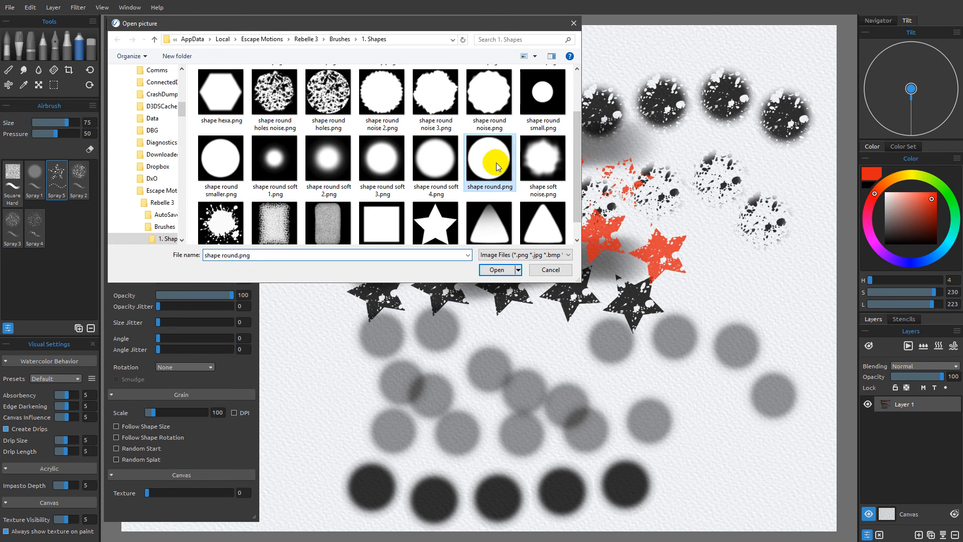
left_click(496, 270)
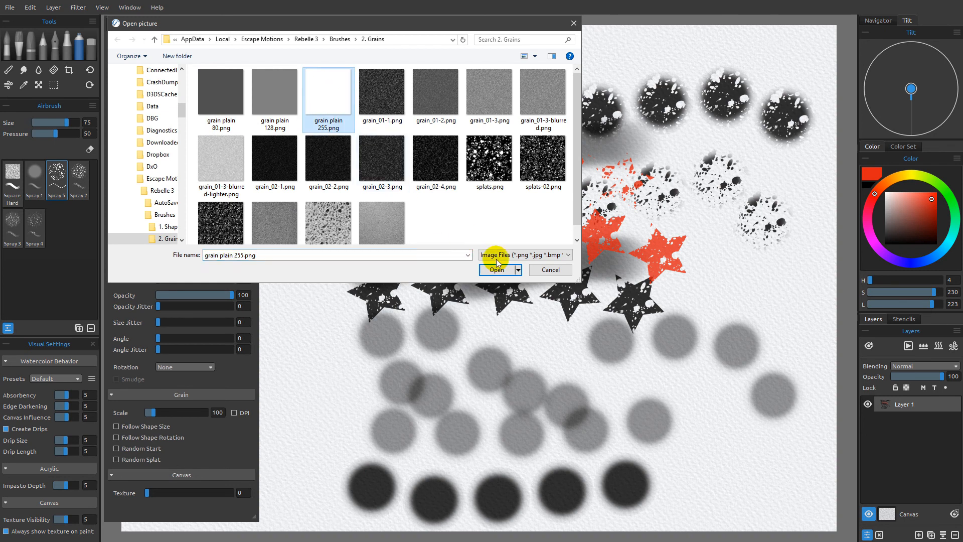
left_click(496, 269)
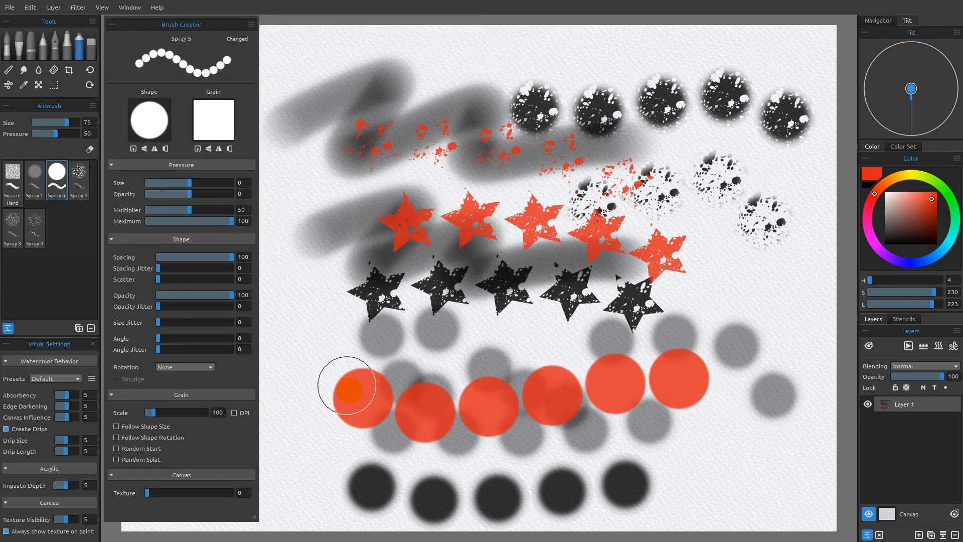
mouse_move(885, 228)
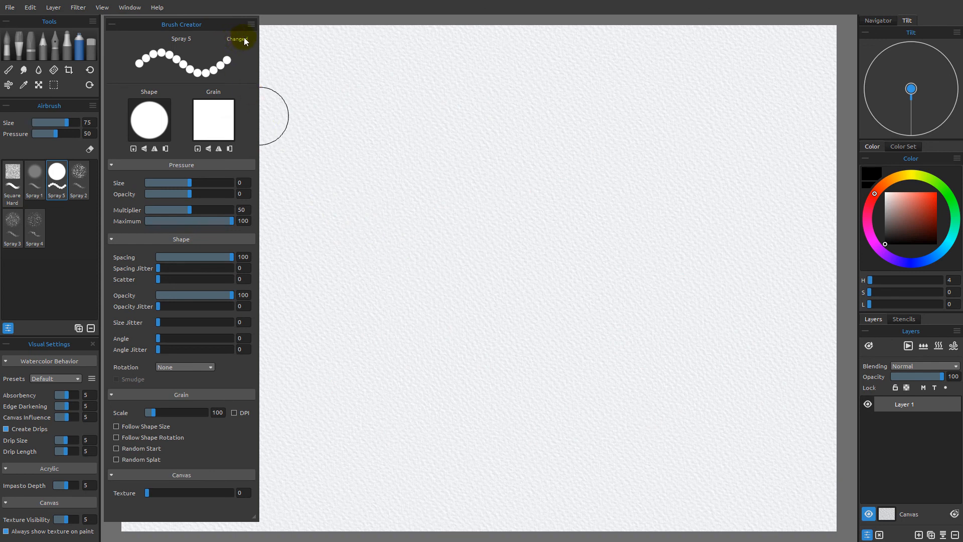
mouse_move(205, 99)
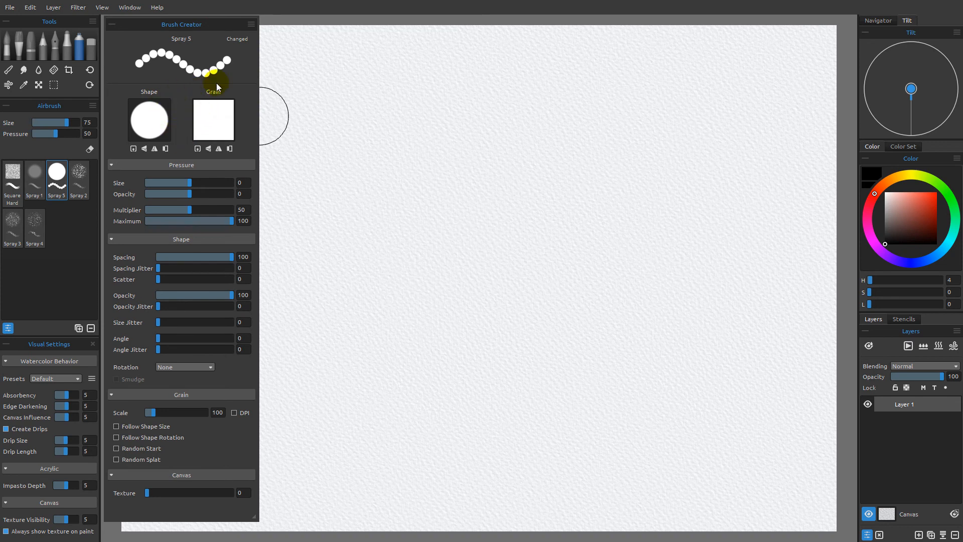
Step: Open the Brush Creator panel menu
left_click(250, 24)
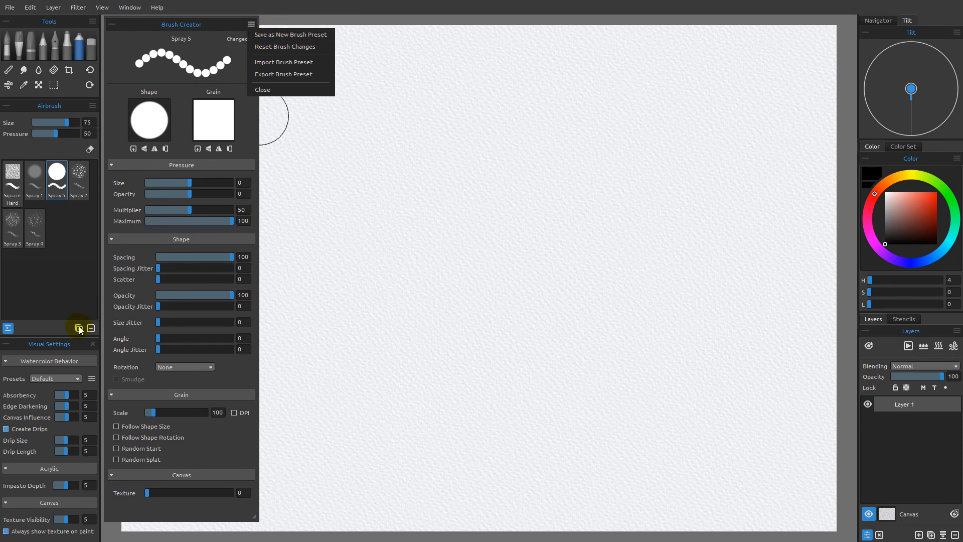
Step: Save the brush as new preset Spray 6, reset Spray 5's changes, then select Spray 6
left_click(289, 33)
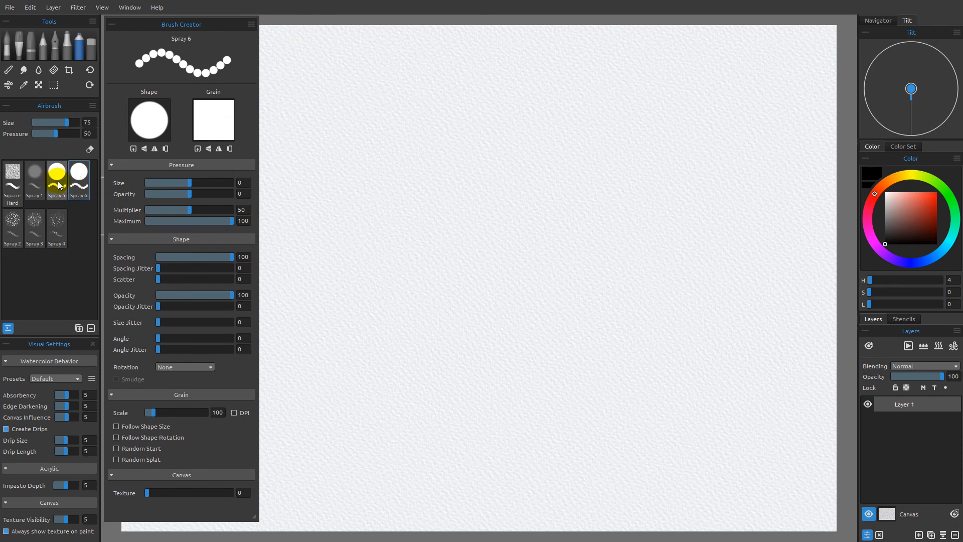
left_click(249, 24)
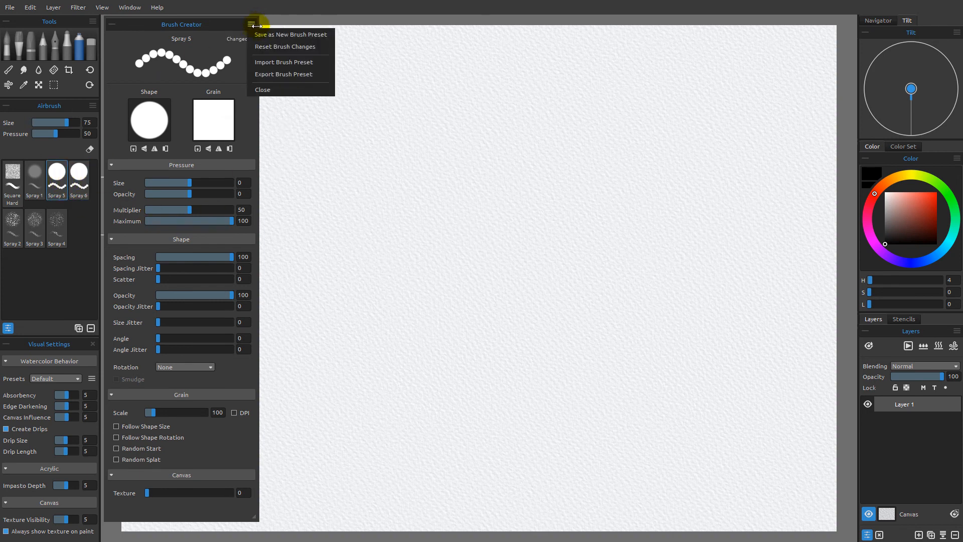
mouse_move(285, 47)
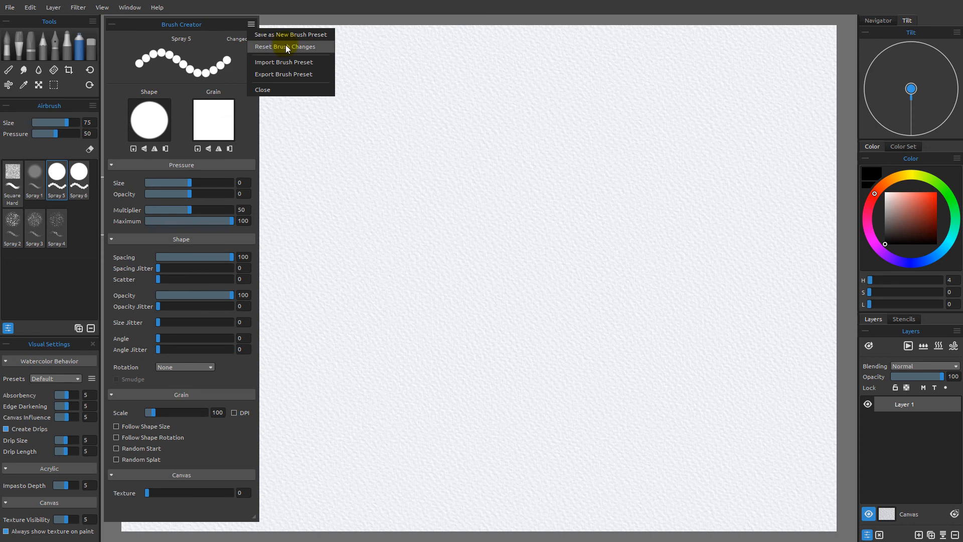
left_click(285, 47)
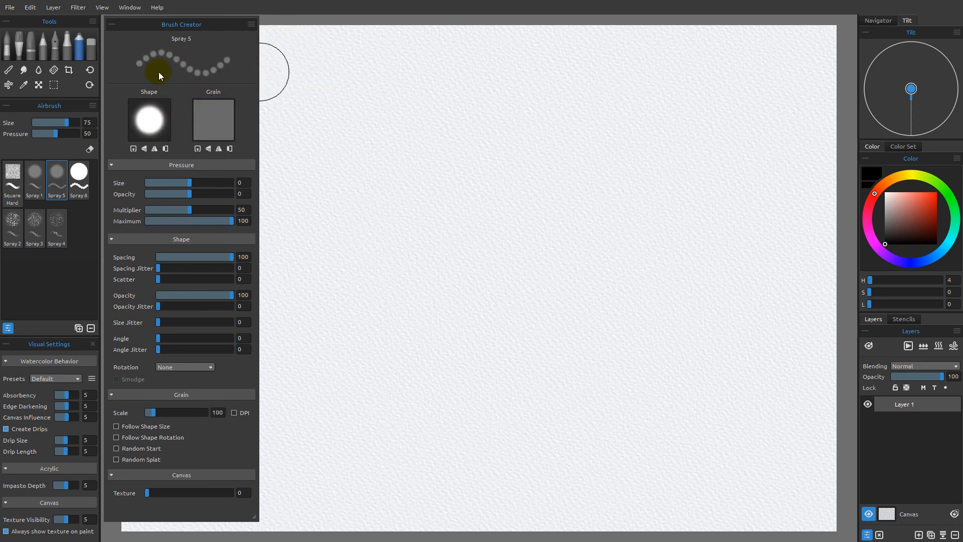
mouse_move(191, 130)
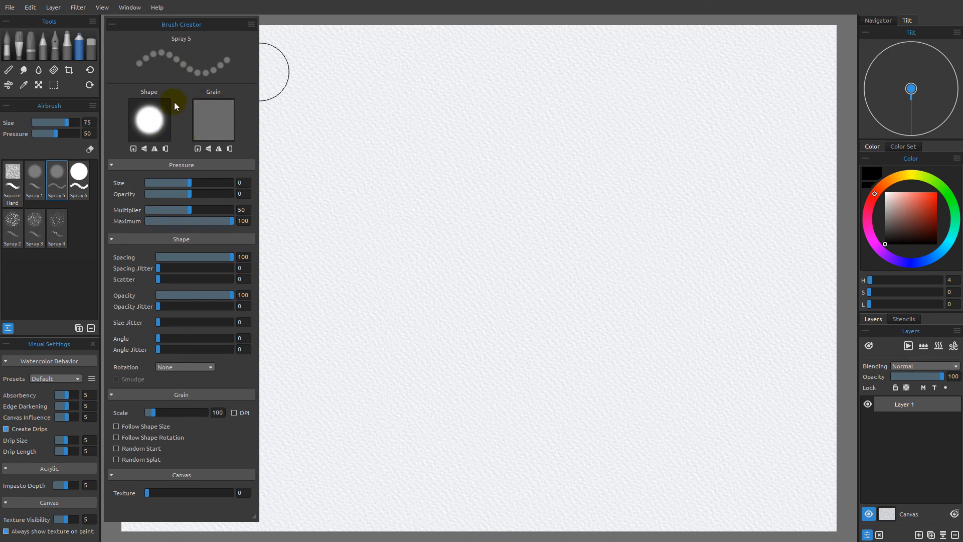
left_click(79, 173)
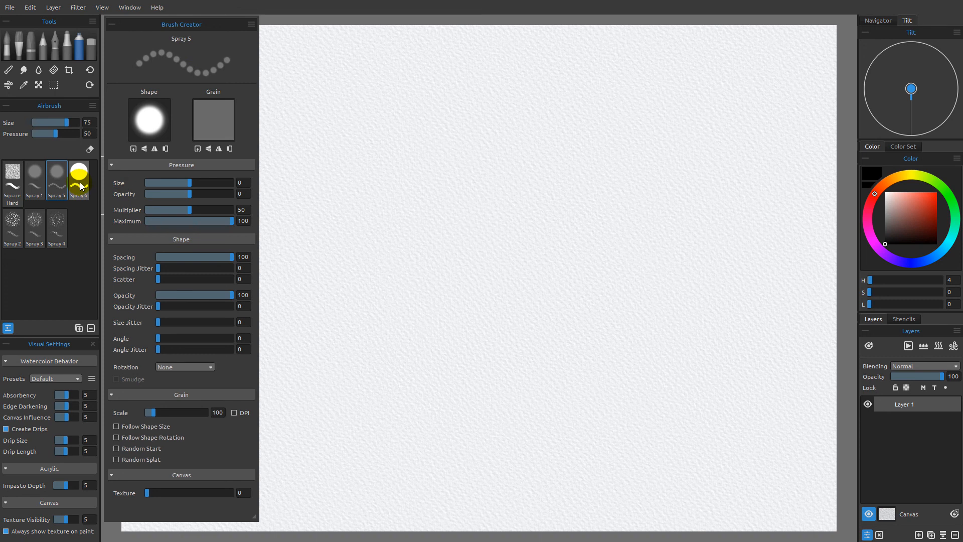
left_click(79, 176)
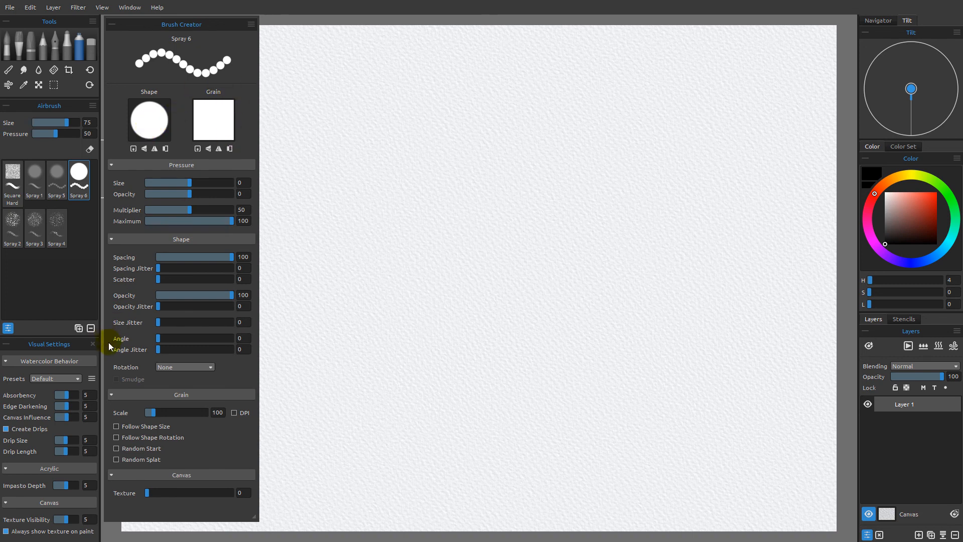
Step: Select Spray 5 and delete it from the brush library, confirming with Yes
left_click(55, 172)
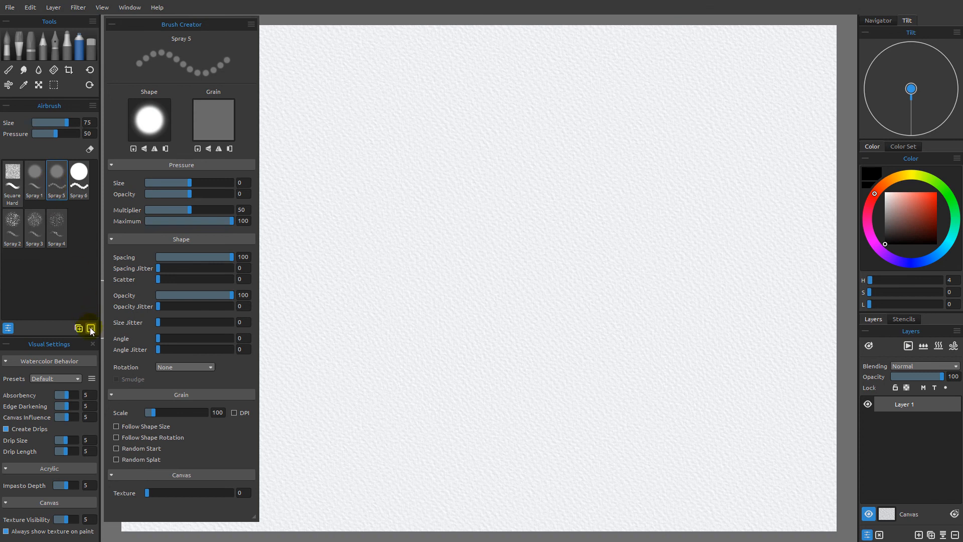
left_click(90, 328)
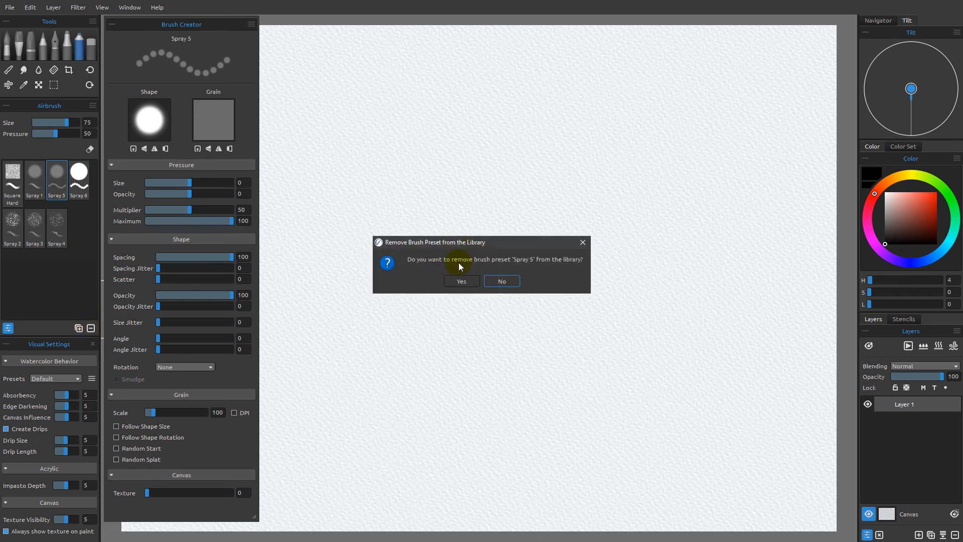
left_click(461, 281)
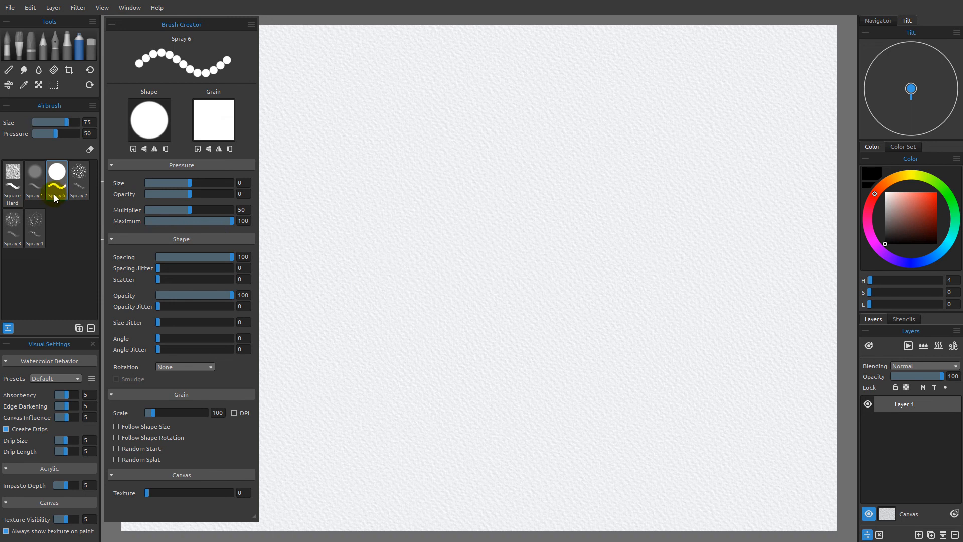